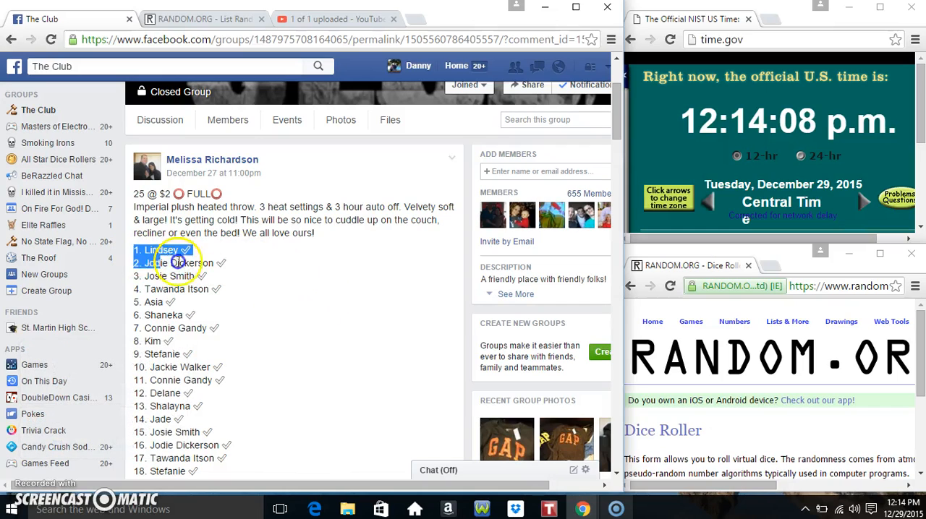
- Copy the numbered list of 25 giveaway names from the group post
{"action": "scroll", "scroll_direction": "down", "scroll_amount": 3}
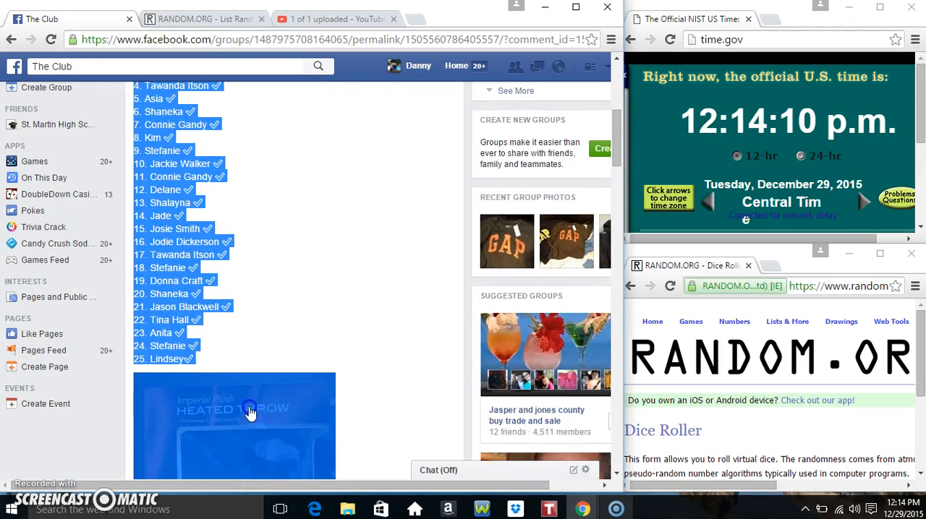
{"action": "right_click", "coordinate": [203, 246]}
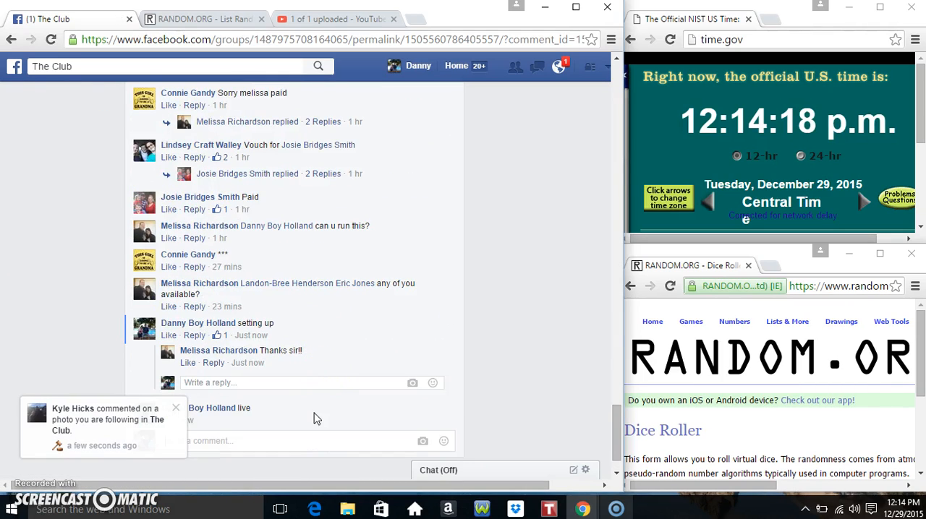
{"action": "mouse_move", "coordinate": [229, 420]}
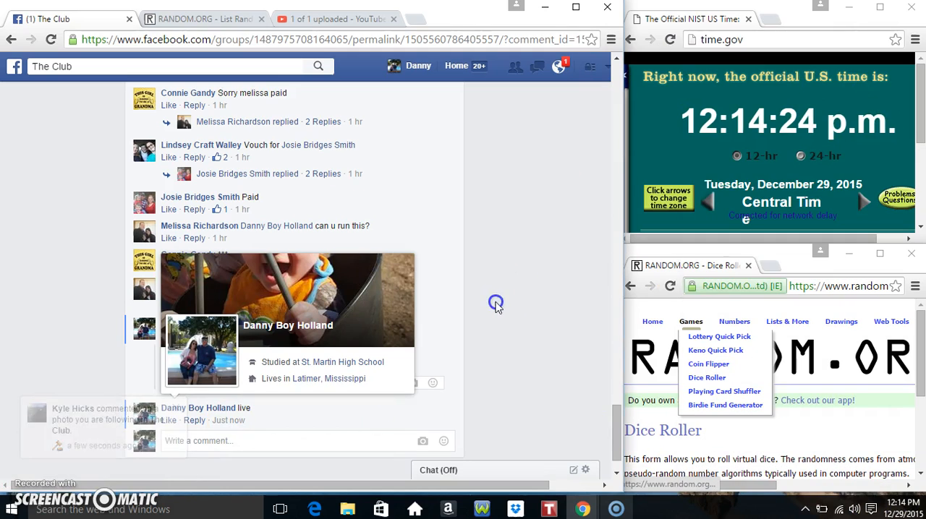
- Post a 'live' comment on the giveaway thread to announce the drawing
{"action": "left_click", "coordinate": [203, 17]}
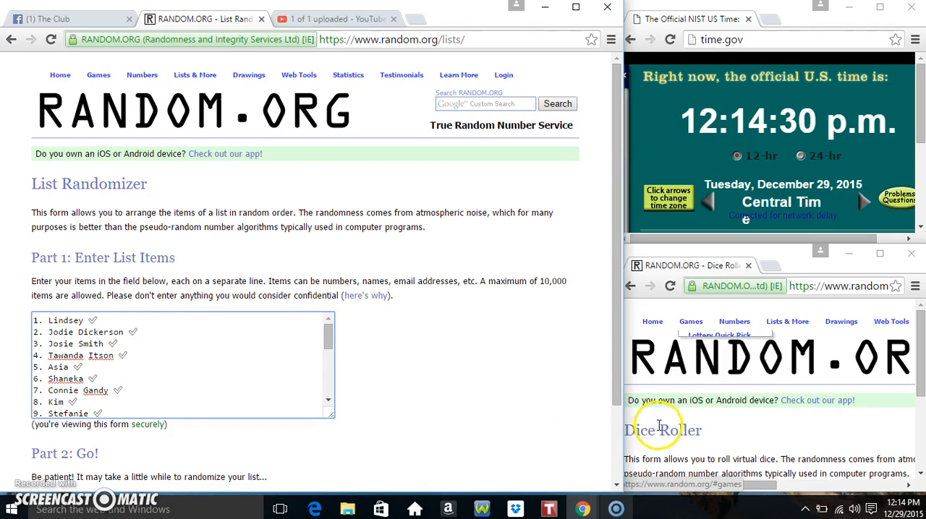
- Roll two virtual dice, then randomize the pasted 25-name list, putting 14. Jade on top
{"action": "left_click", "coordinate": [903, 510]}
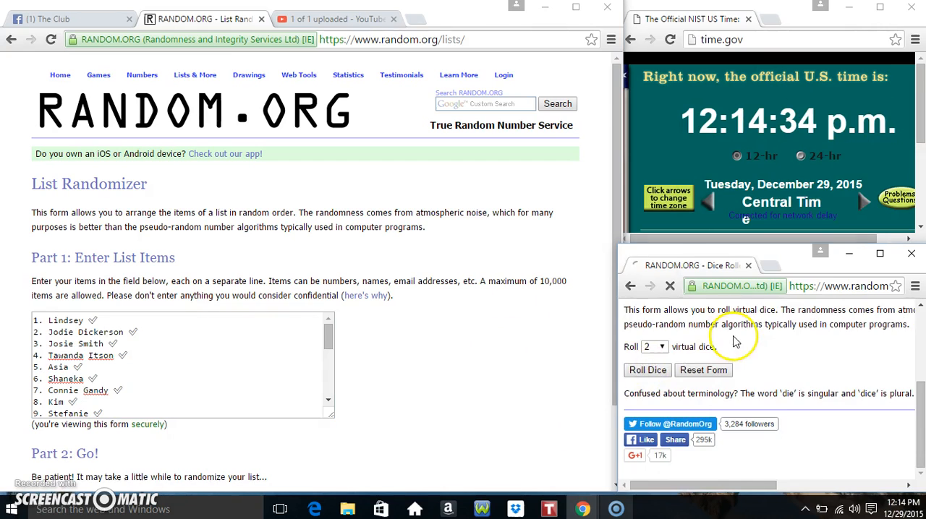
{"action": "left_click", "coordinate": [647, 371]}
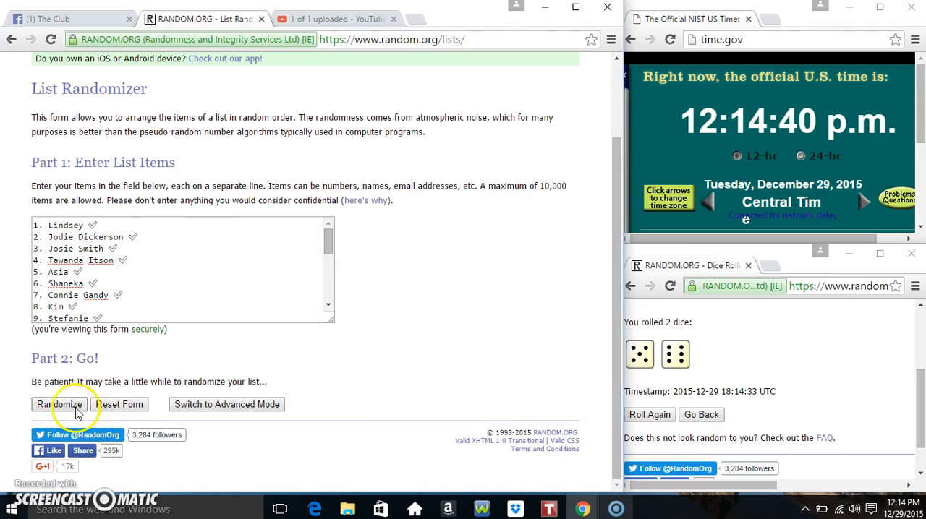
{"action": "left_click", "coordinate": [61, 405]}
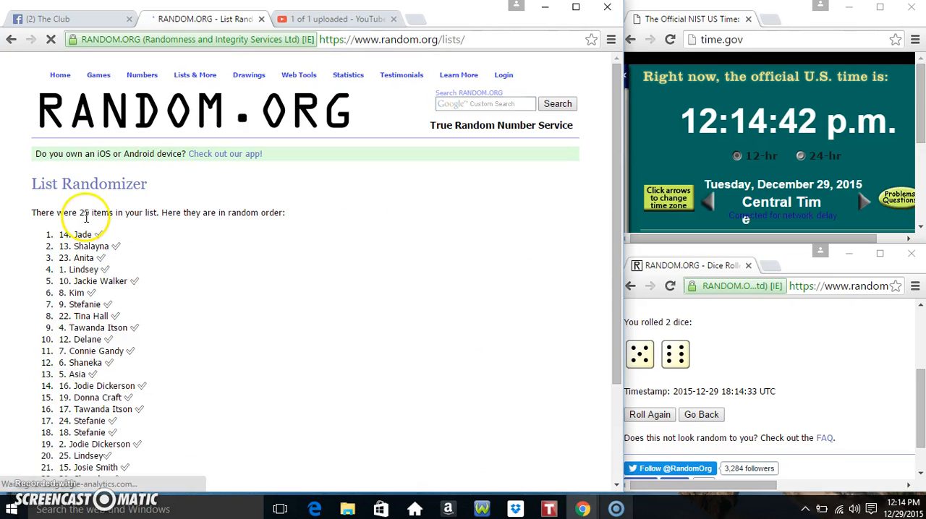
- Reshuffle the 25-name list with Again! until it reports 10 randomizations, 14. Jade on top
{"action": "scroll", "scroll_direction": "down", "scroll_amount": 3}
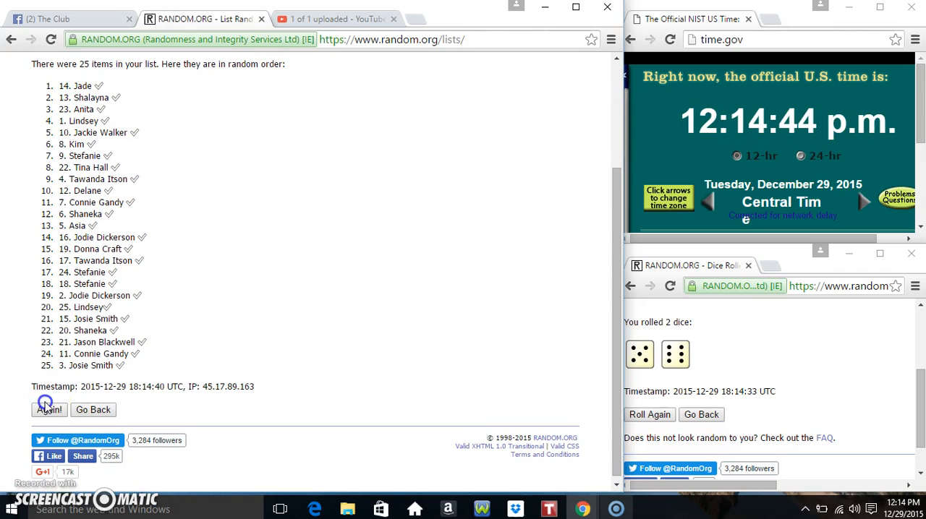
{"action": "left_click", "coordinate": [49, 411]}
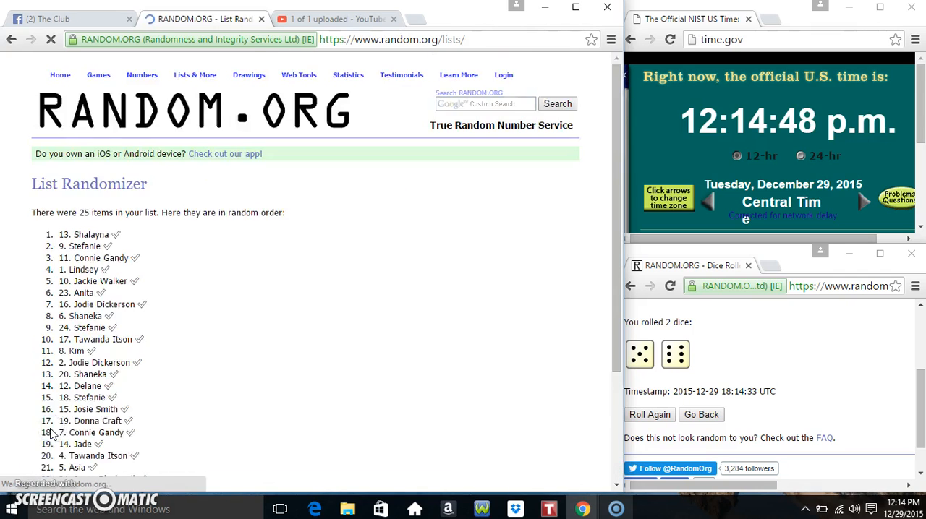
{"action": "left_click", "coordinate": [48, 428]}
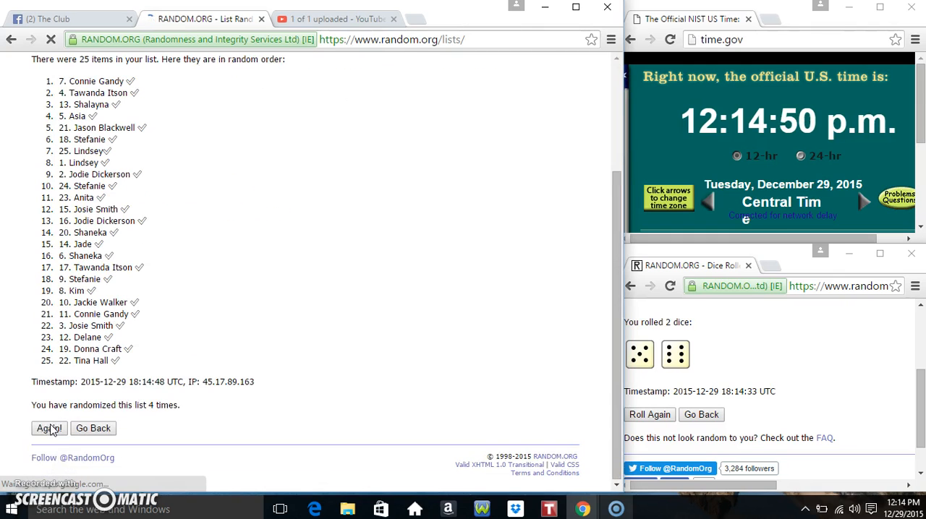
{"action": "left_click", "coordinate": [49, 428]}
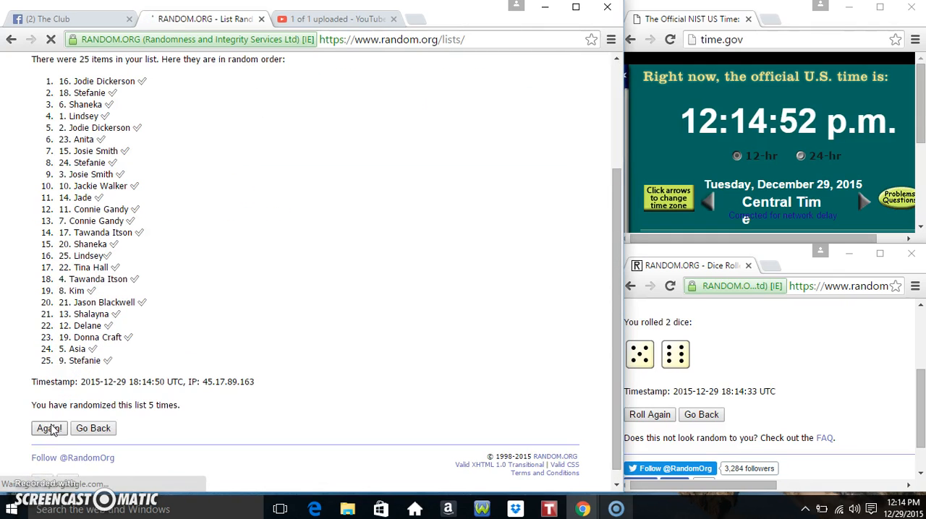
{"action": "left_click", "coordinate": [49, 429]}
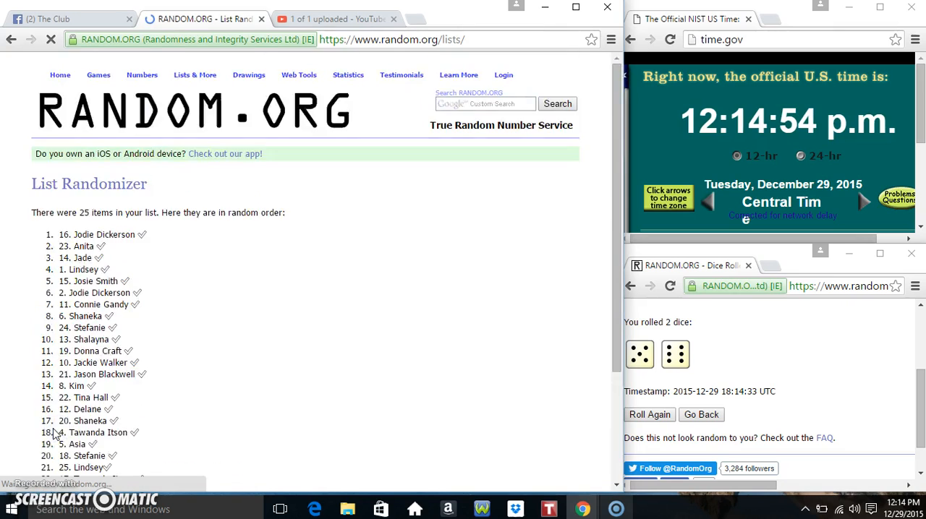
{"action": "left_click", "coordinate": [49, 445]}
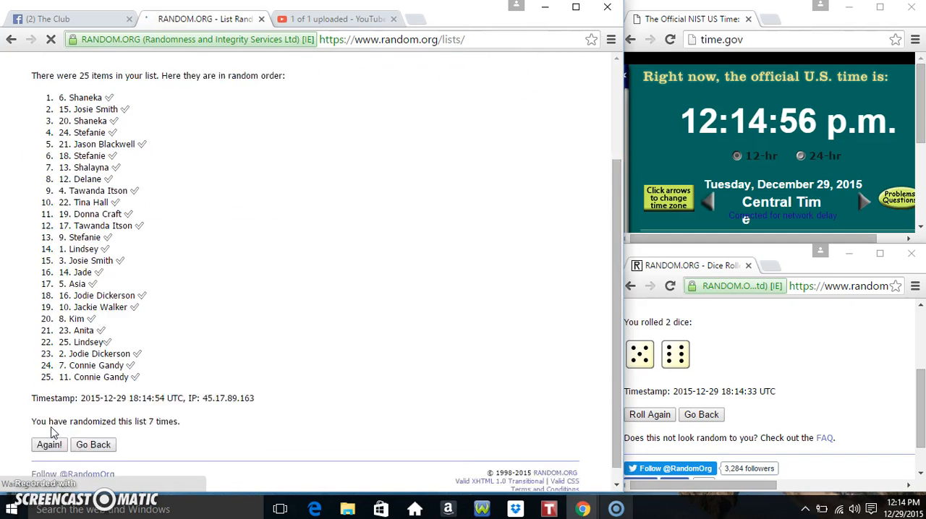
{"action": "left_click", "coordinate": [49, 444]}
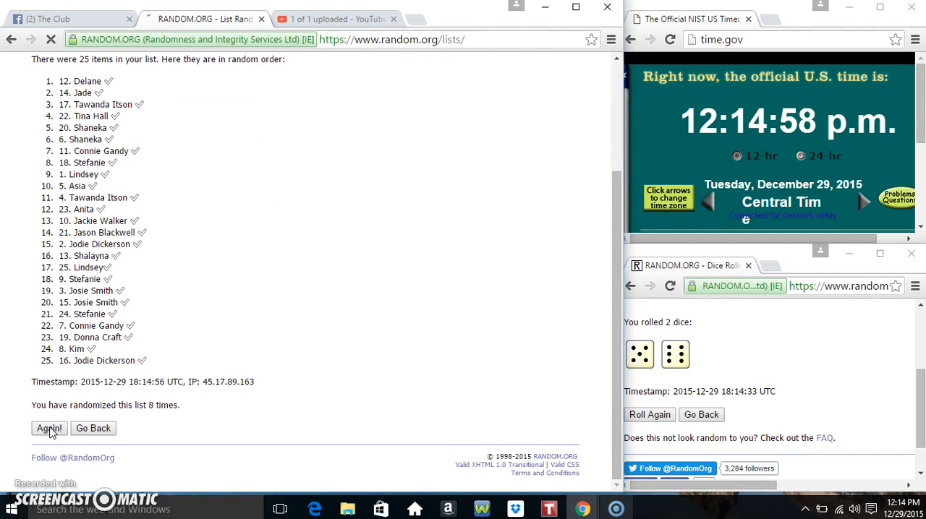
{"action": "left_click", "coordinate": [49, 428]}
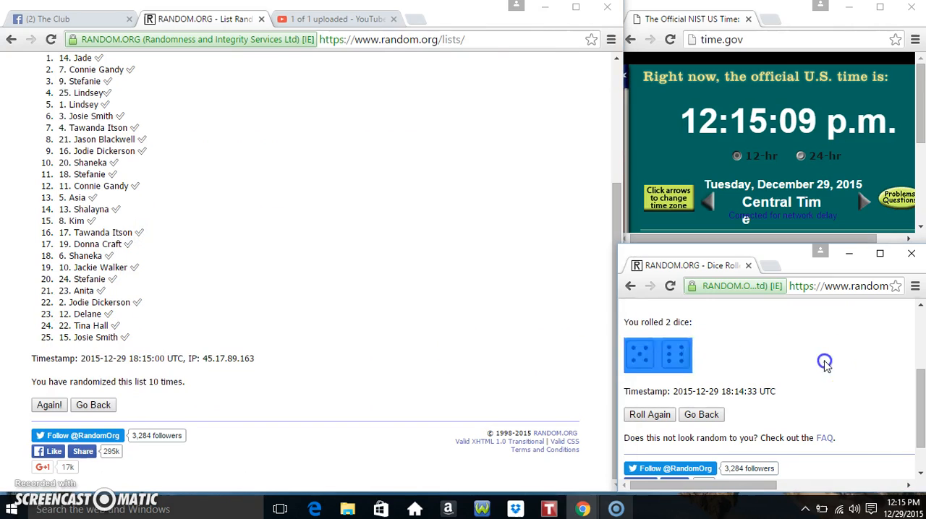
{"action": "left_click", "coordinate": [900, 509]}
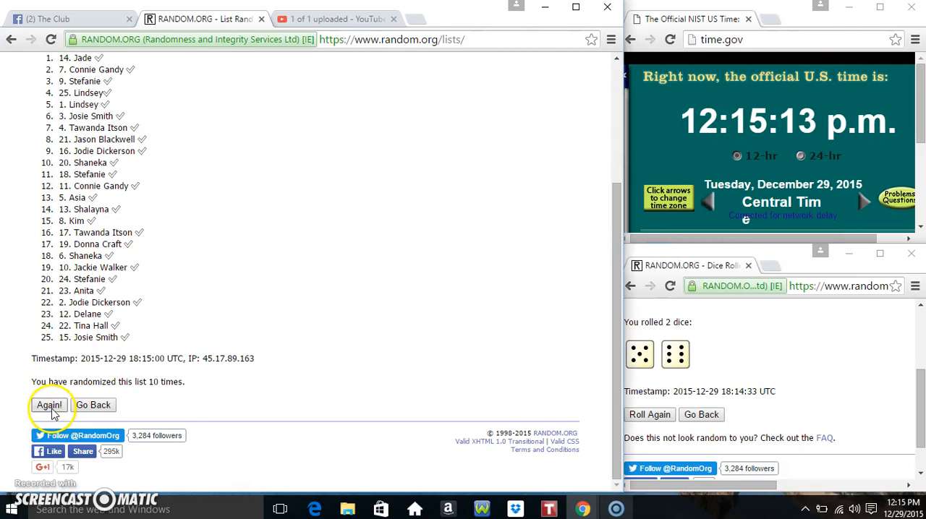
{"action": "left_click", "coordinate": [49, 405]}
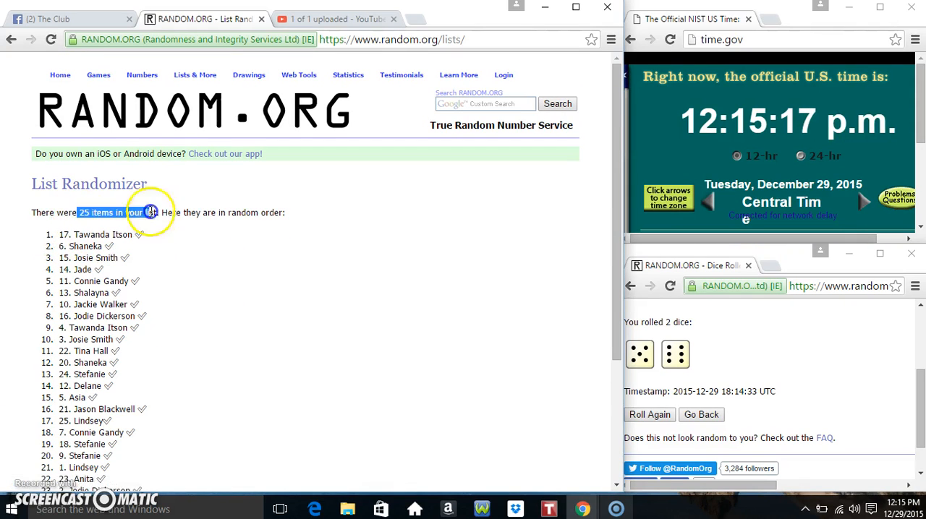
{"action": "scroll", "scroll_direction": "down", "scroll_amount": 3}
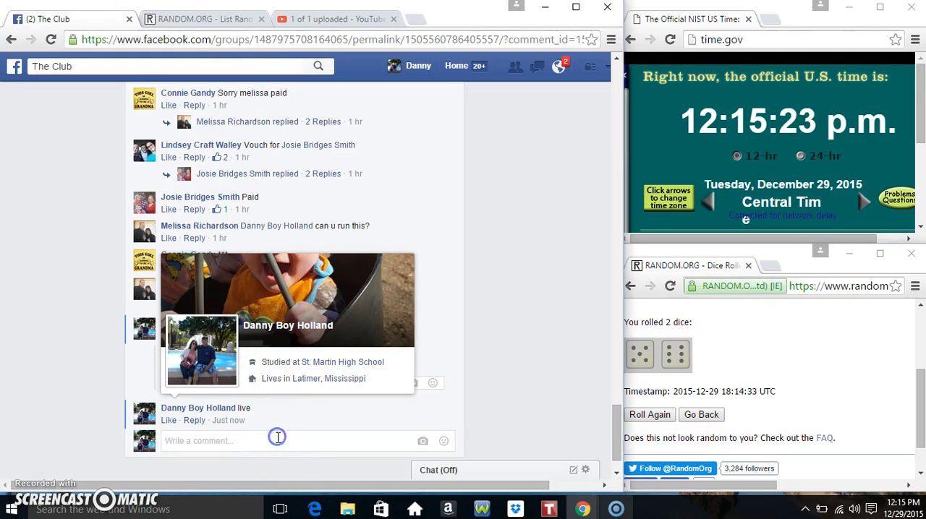
- Comment 'Done' on the giveaway thread and check the current date and time
{"action": "type", "text": "D"}
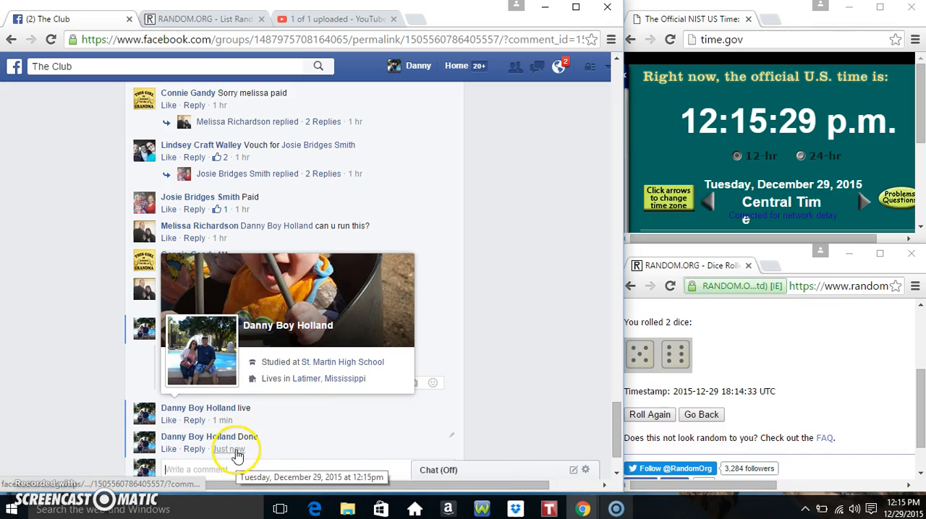
{"action": "left_click", "coordinate": [890, 509]}
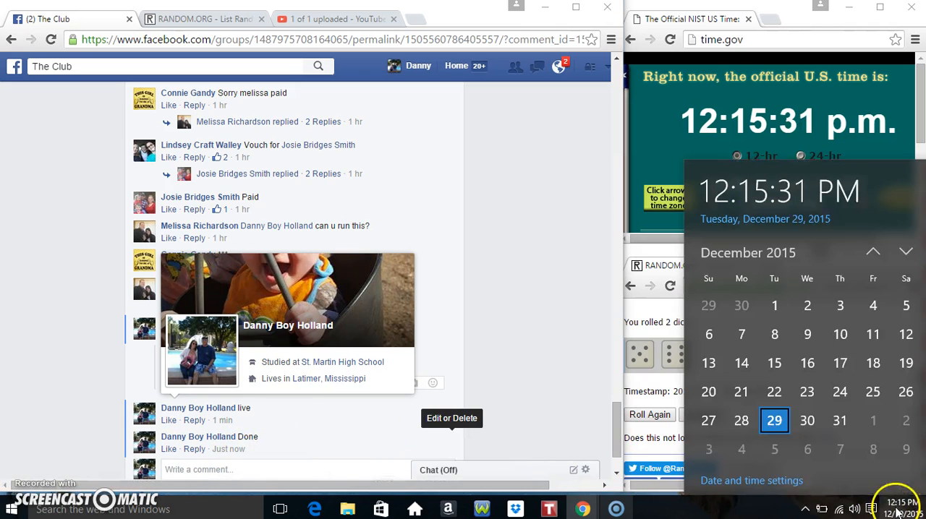
{"action": "left_click", "coordinate": [452, 419]}
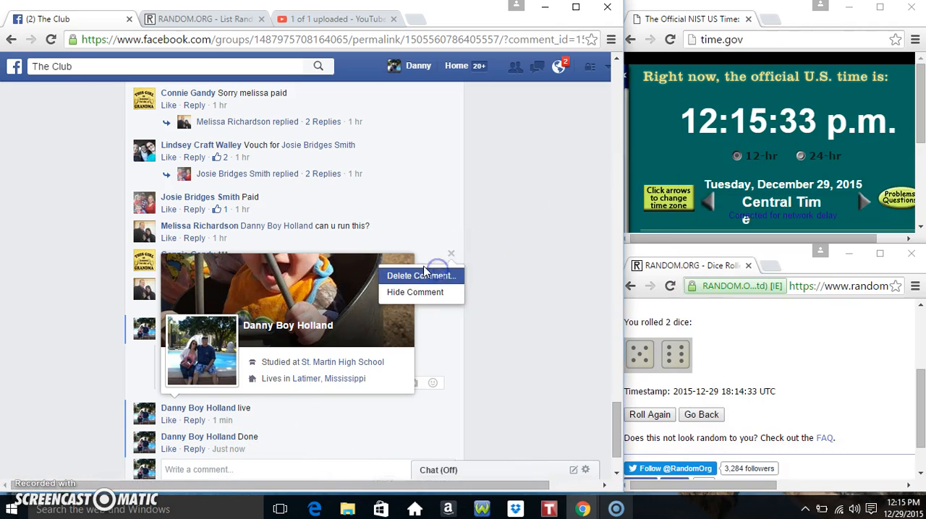
{"action": "left_click", "coordinate": [420, 275]}
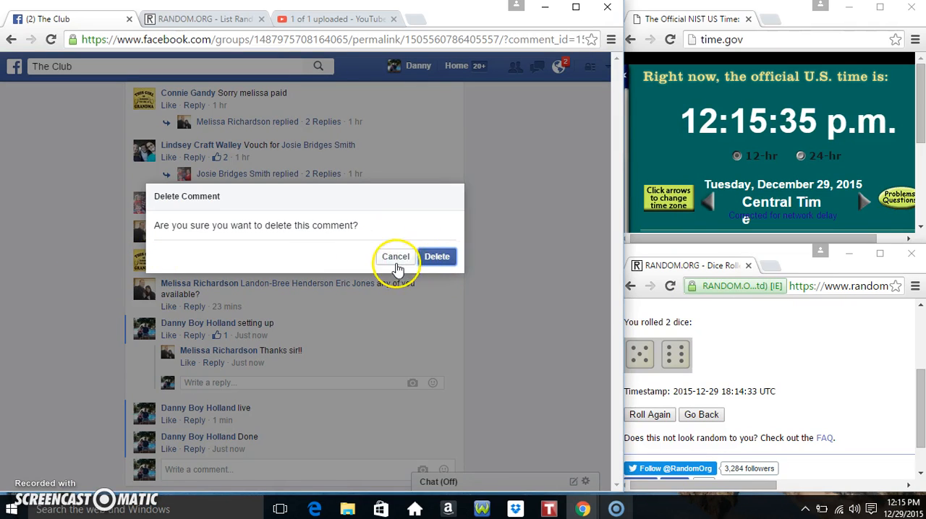
{"action": "left_click", "coordinate": [396, 256]}
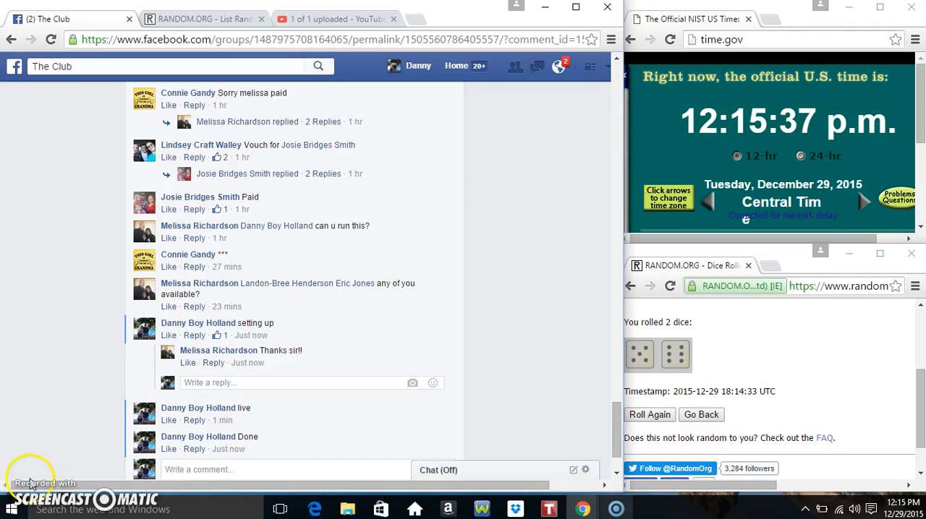